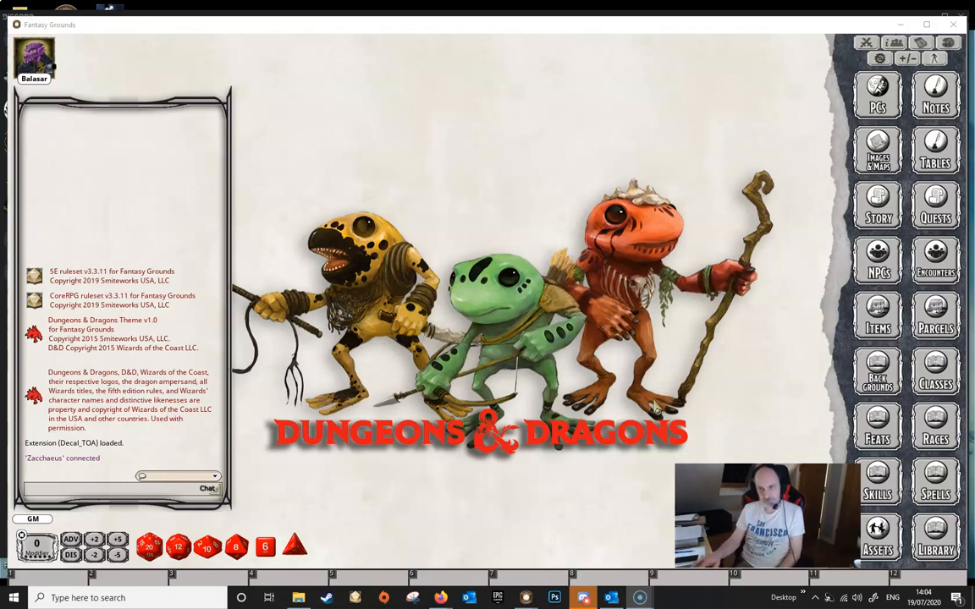
Open the Kelvin's Cairn map from the Images & Maps list
click(878, 150)
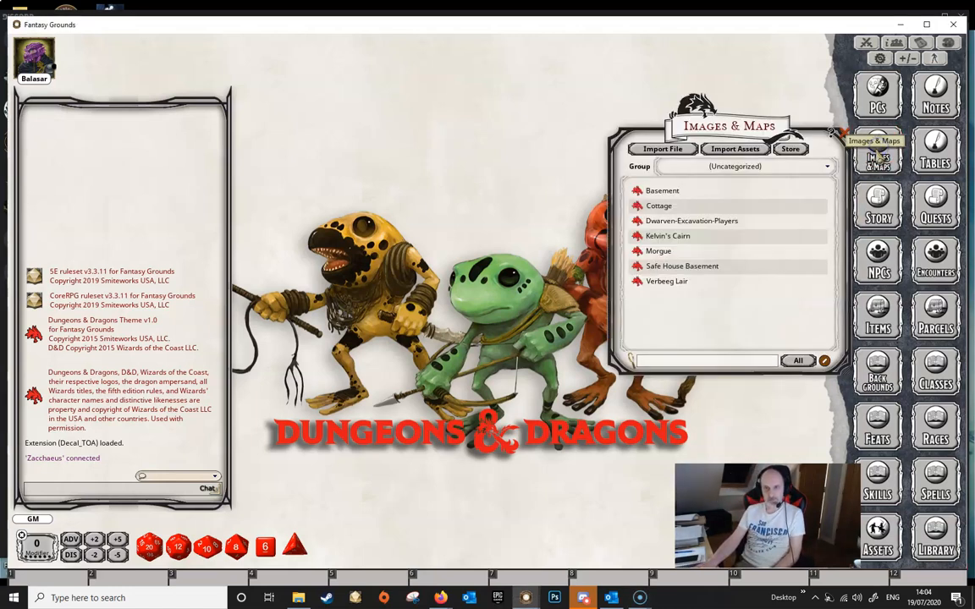
double_click(668, 235)
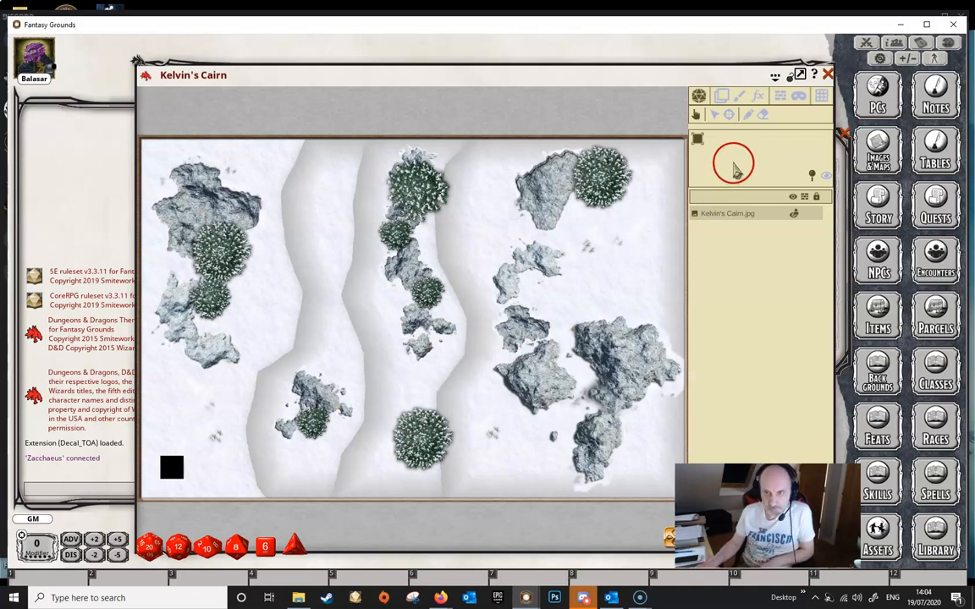
mouse_move(778, 100)
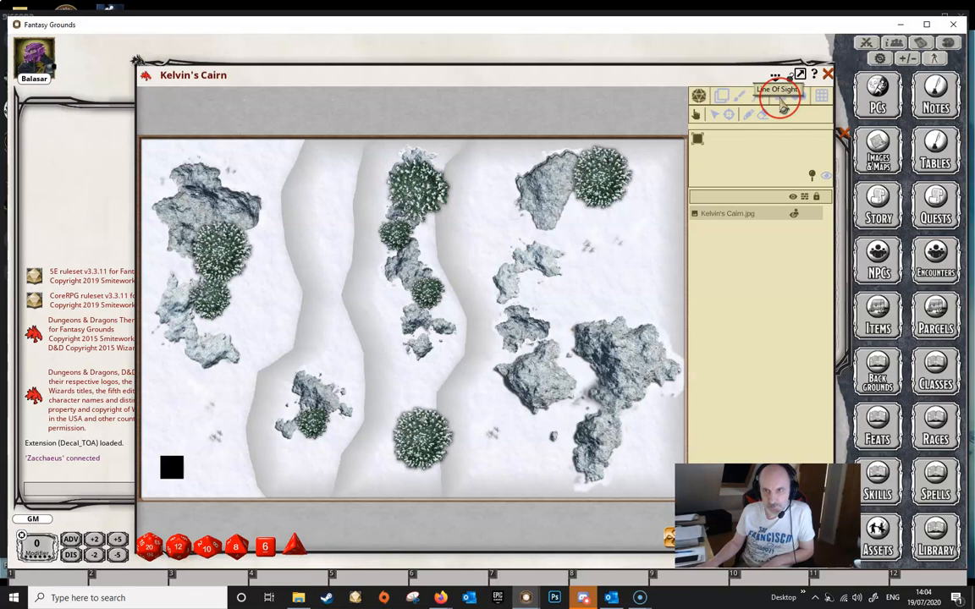
Switch the Kelvin's Cairn map into line-of-sight occluder editing mode
click(779, 96)
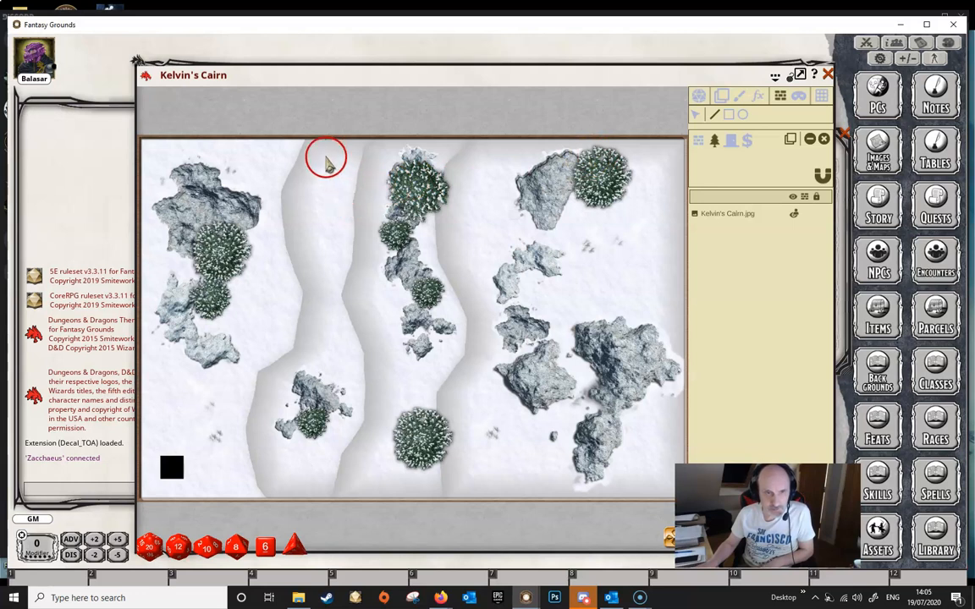
mouse_move(334, 349)
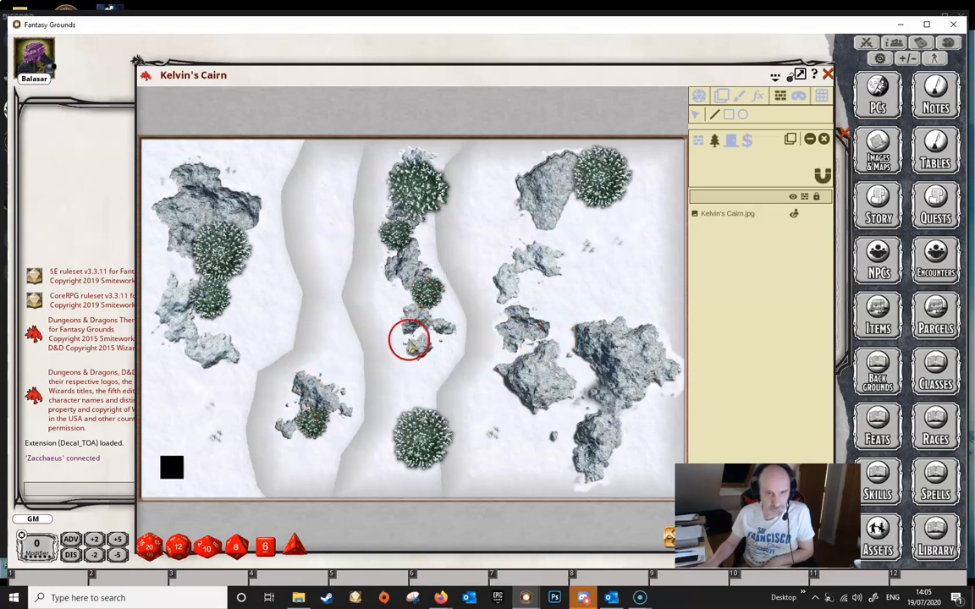
mouse_move(215, 305)
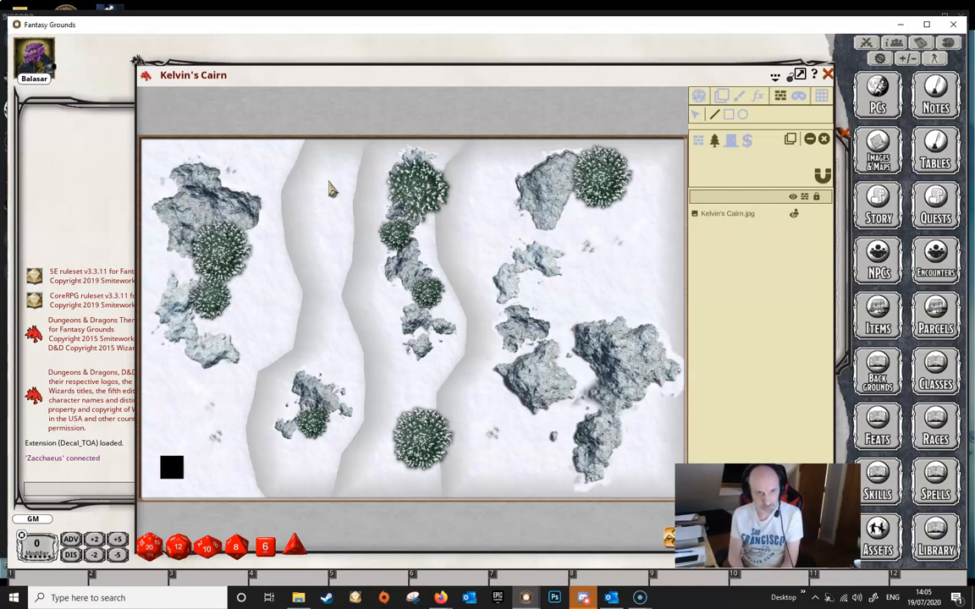
click(319, 229)
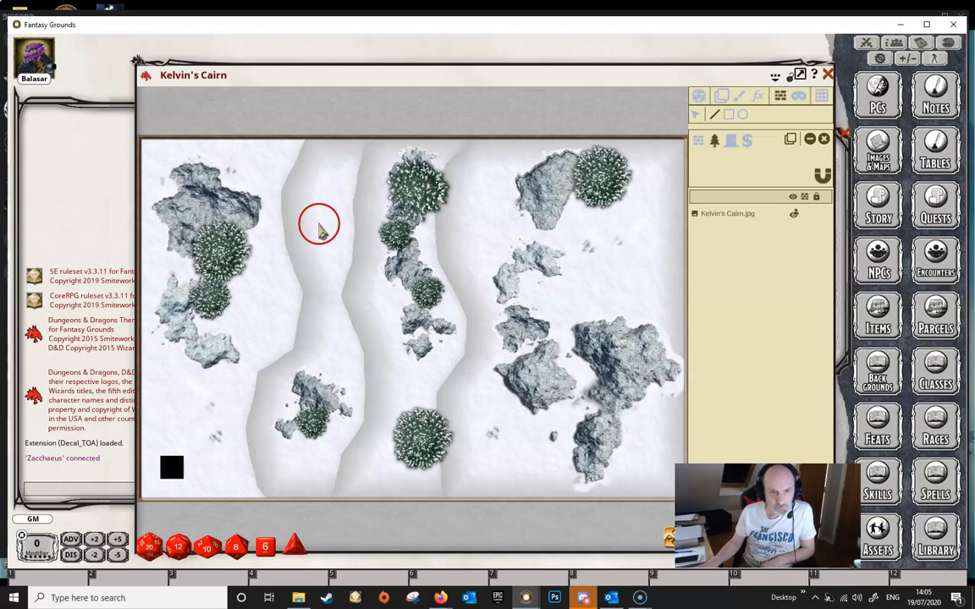
mouse_move(320, 482)
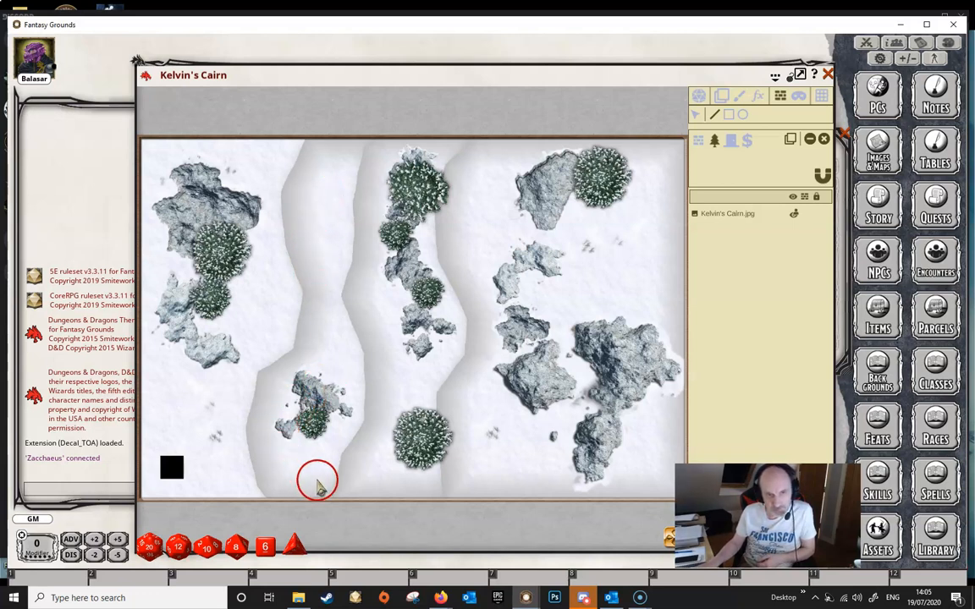
mouse_move(322, 223)
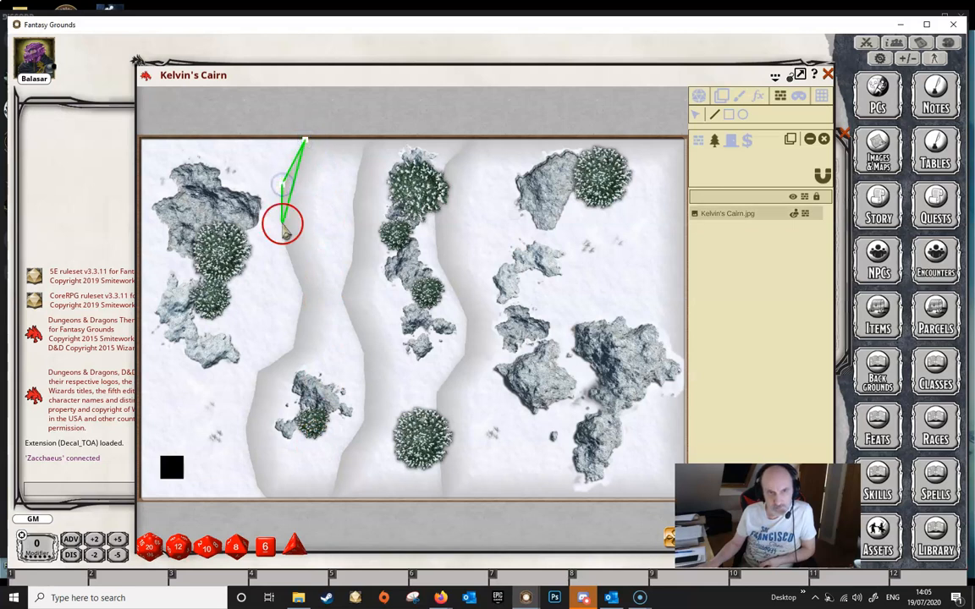
Trace an occluder outline down the left hill strip, past the boulder, to the bottom edge
drag(284, 224, 296, 330)
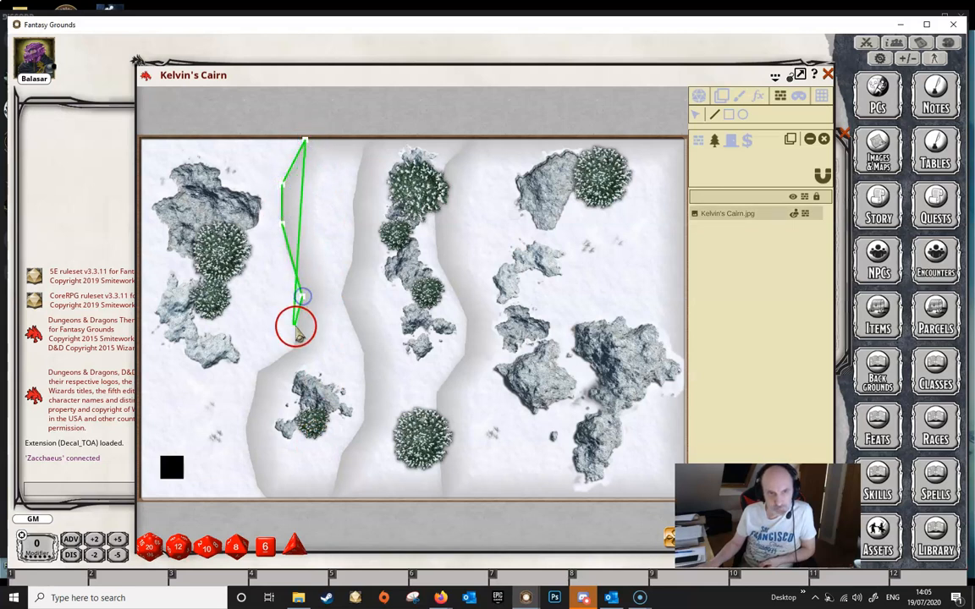
drag(298, 330, 252, 402)
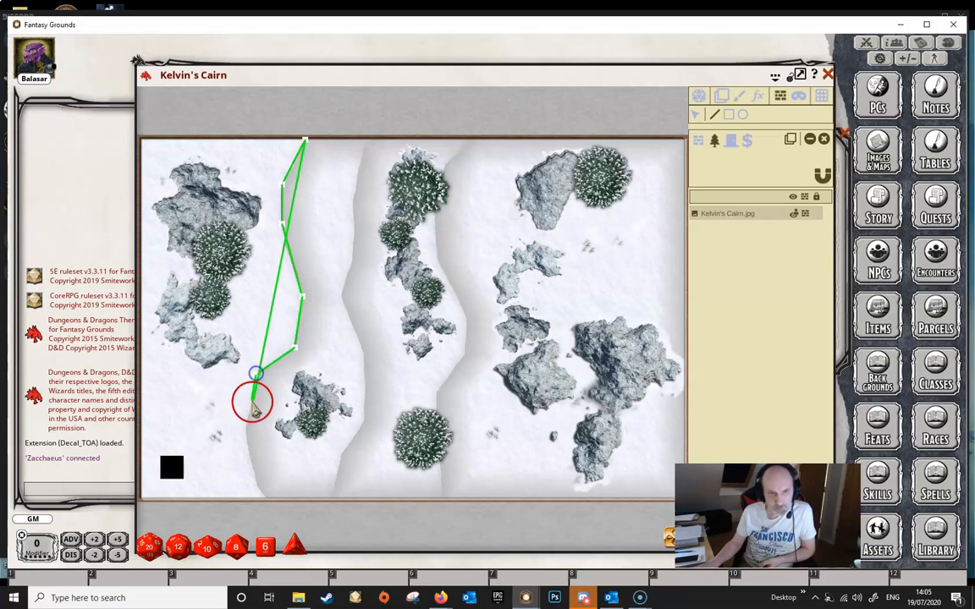
drag(253, 402, 269, 499)
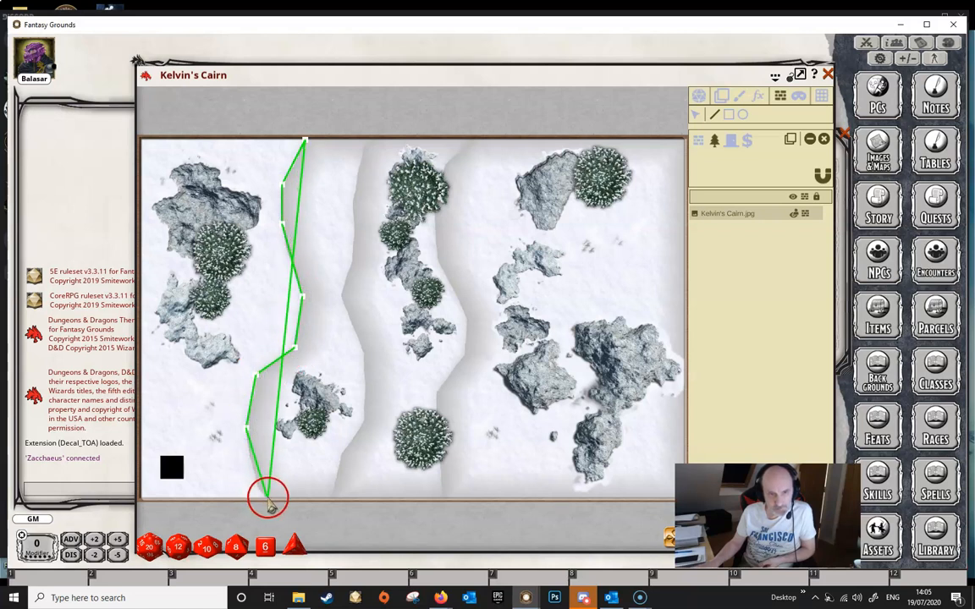
drag(268, 500, 331, 496)
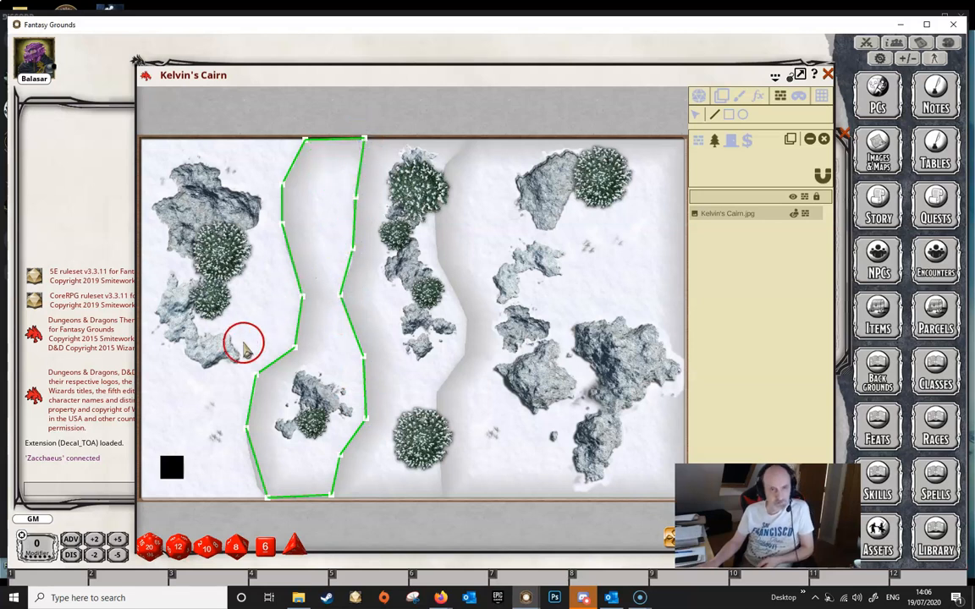
mouse_move(285, 191)
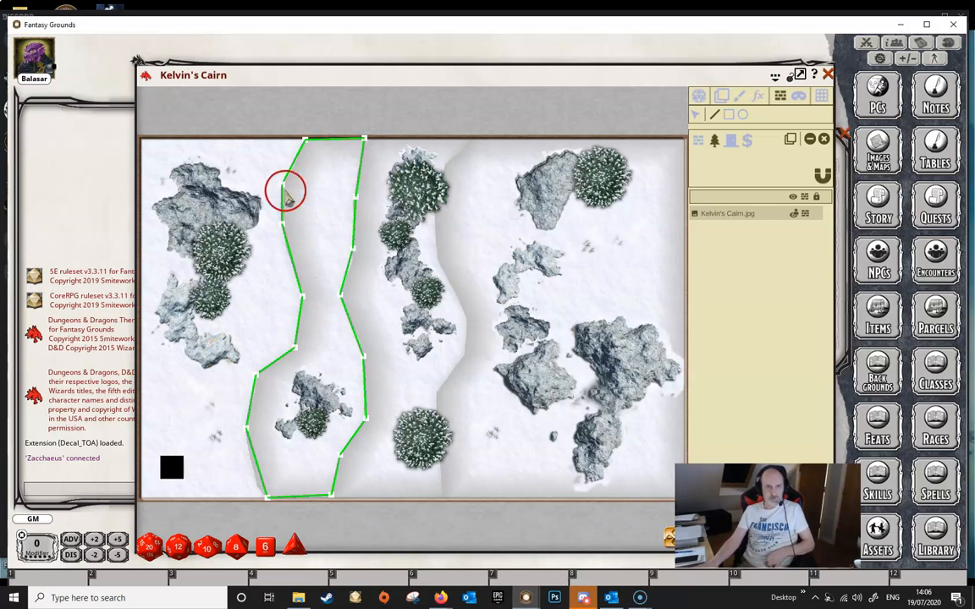
mouse_move(283, 420)
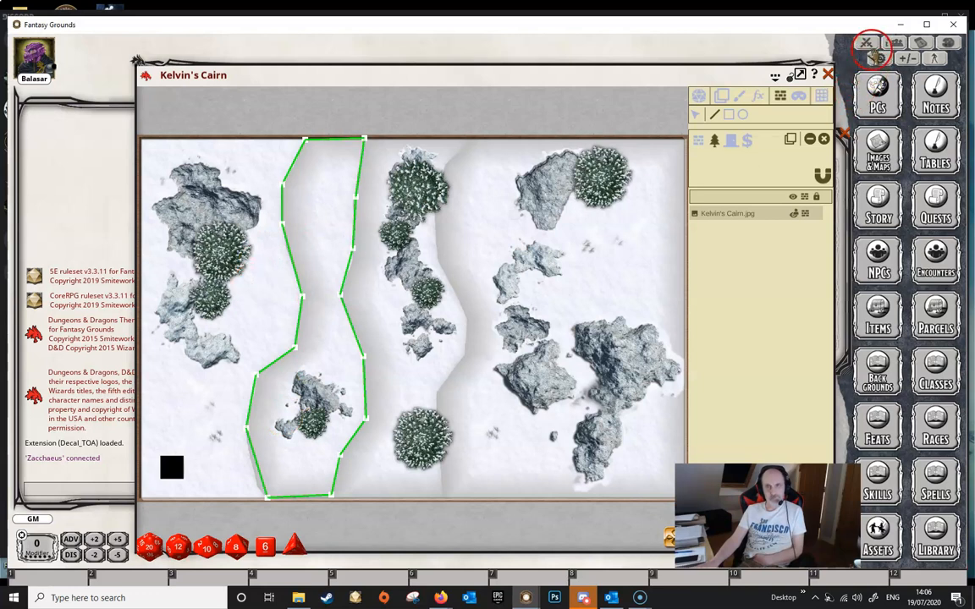
Place Balasar's token beside the left-hand trees and exit occluder editing
click(879, 56)
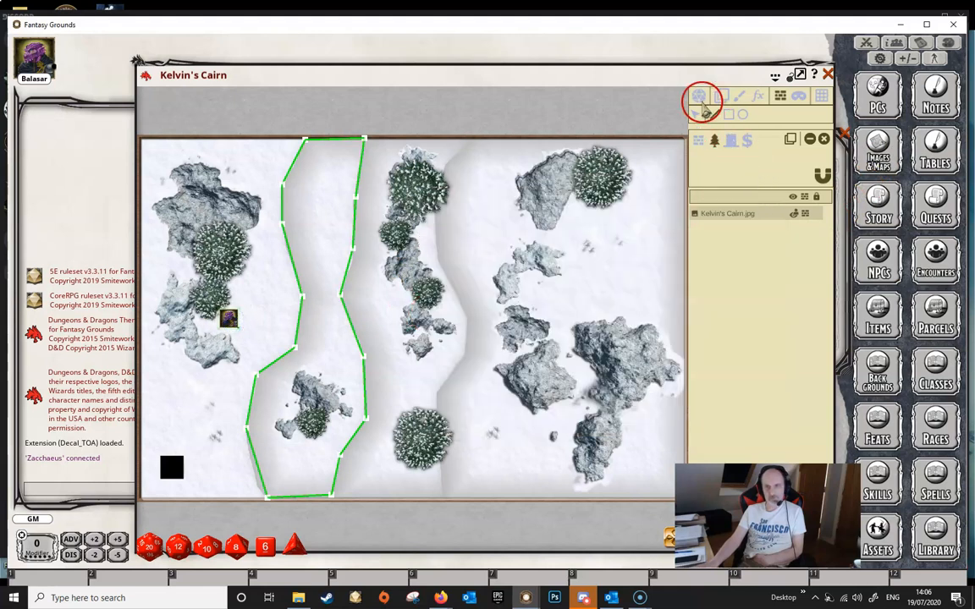
click(699, 95)
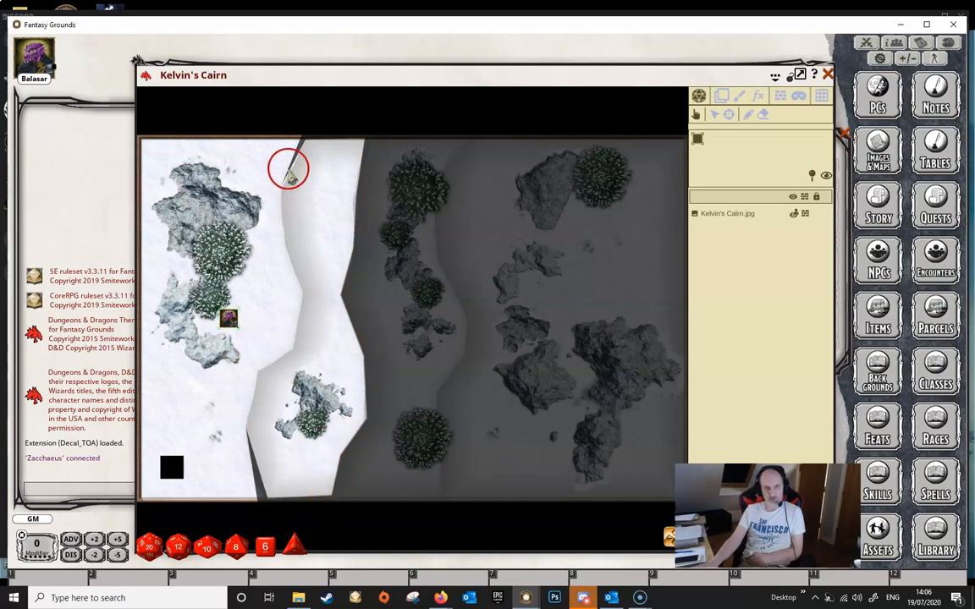
mouse_move(292, 469)
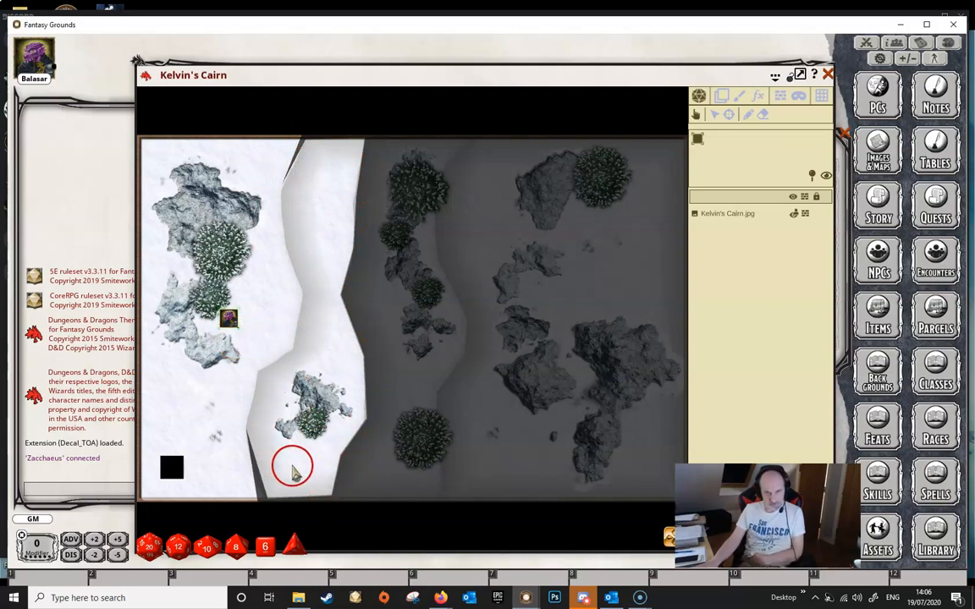
mouse_move(313, 188)
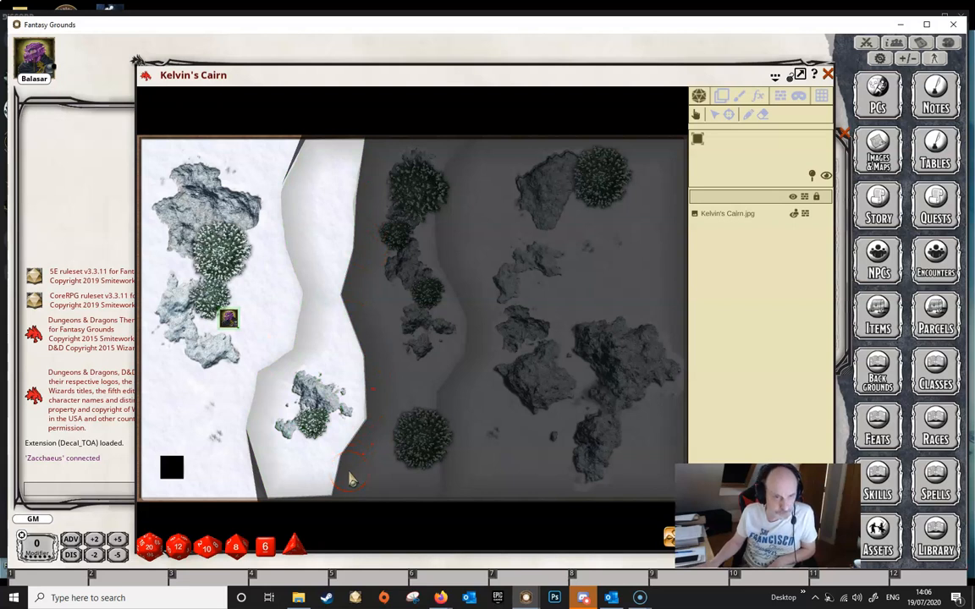
Highlight the western valley occluder shape in green
click(351, 302)
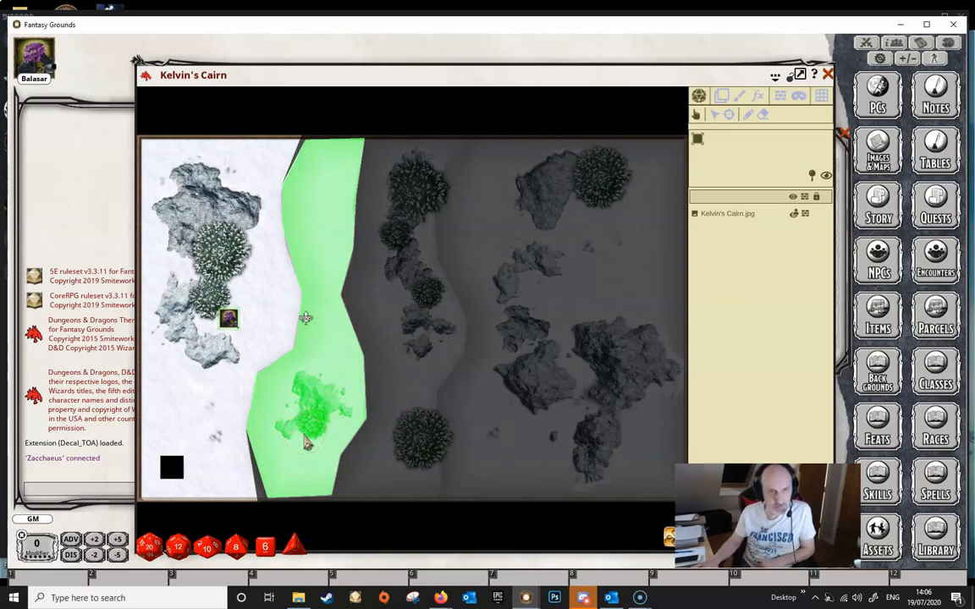
Dismiss the valley occluder highlight and re-enter occluder edit mode
click(812, 175)
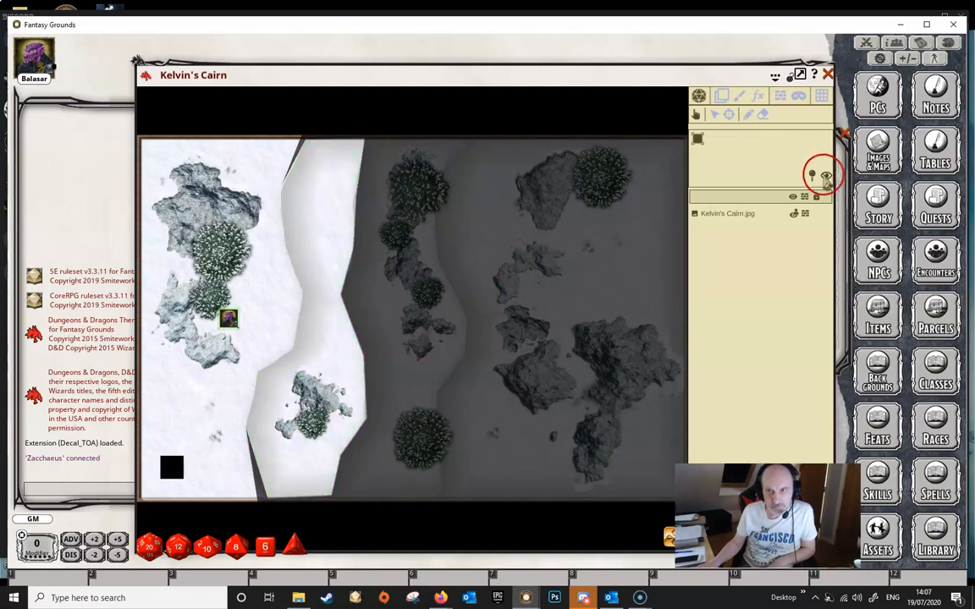
click(781, 96)
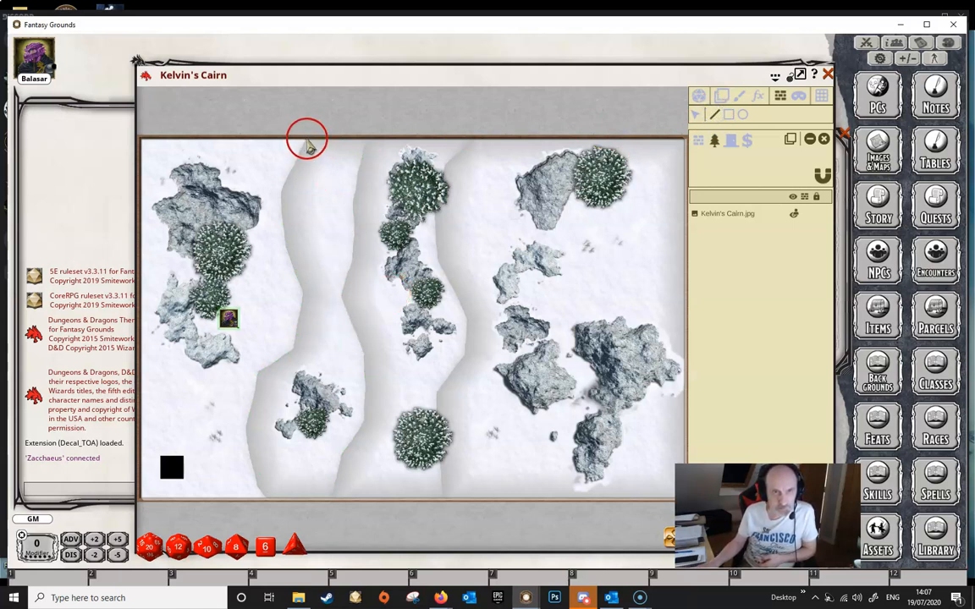
Trace a narrow occluder down the ridge edge to the map bottom and back up to close
drag(306, 140, 289, 244)
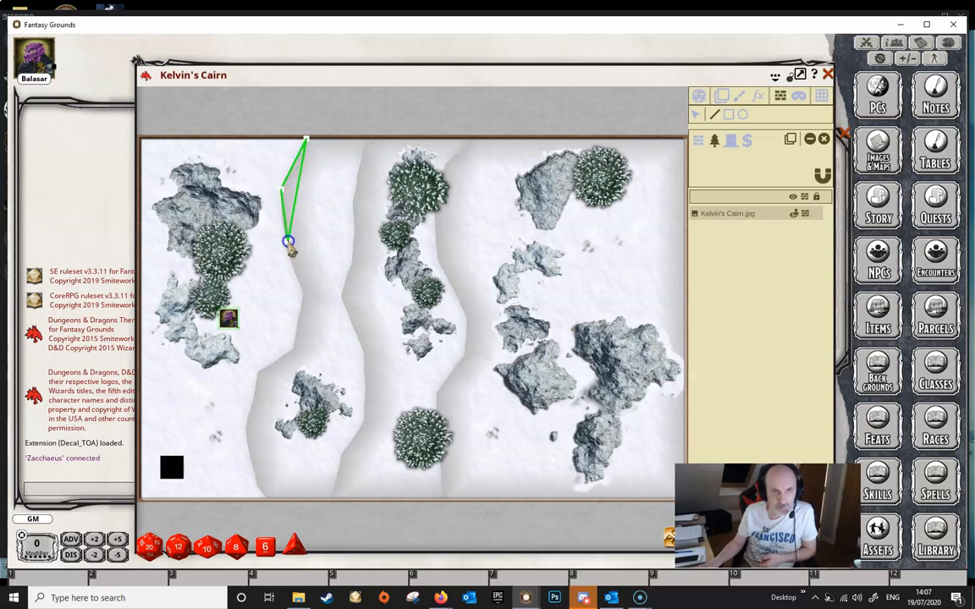
drag(288, 245, 271, 368)
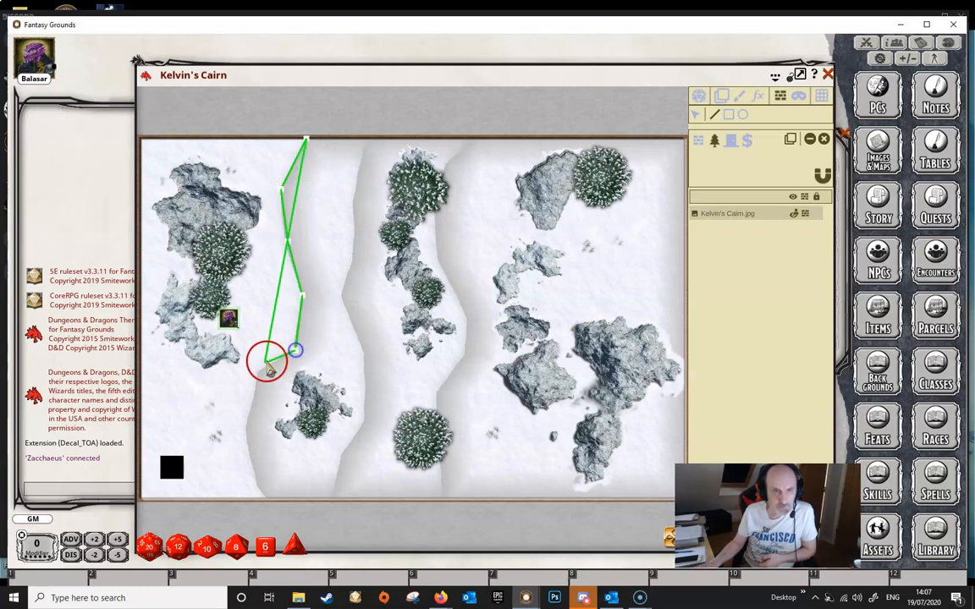
drag(266, 364, 248, 427)
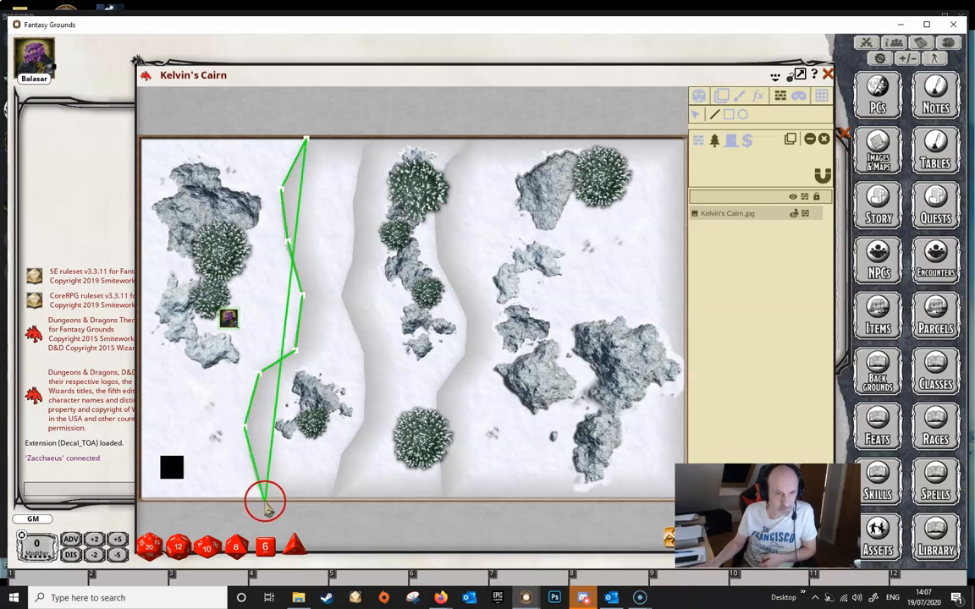
drag(264, 502, 321, 495)
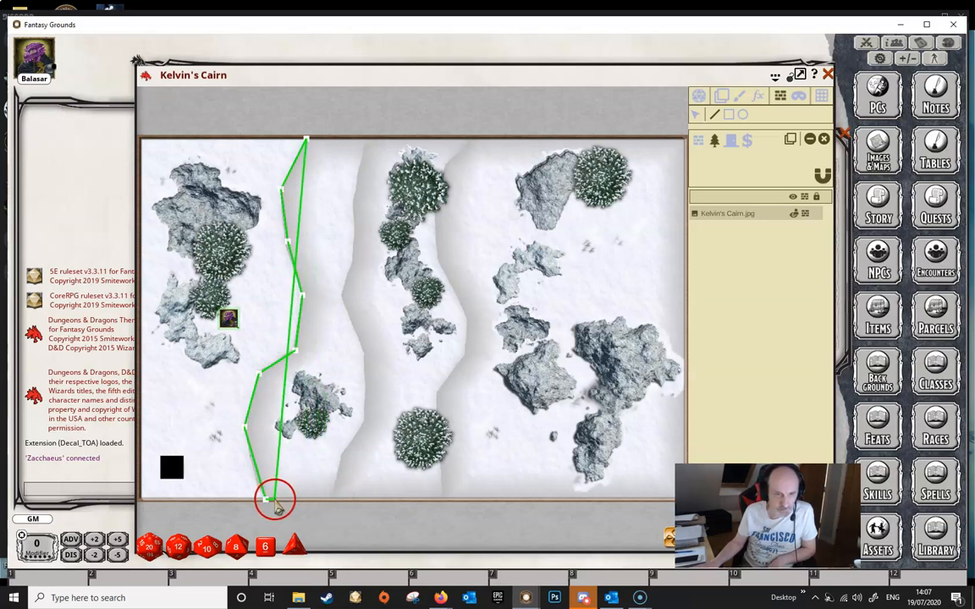
drag(275, 499, 271, 394)
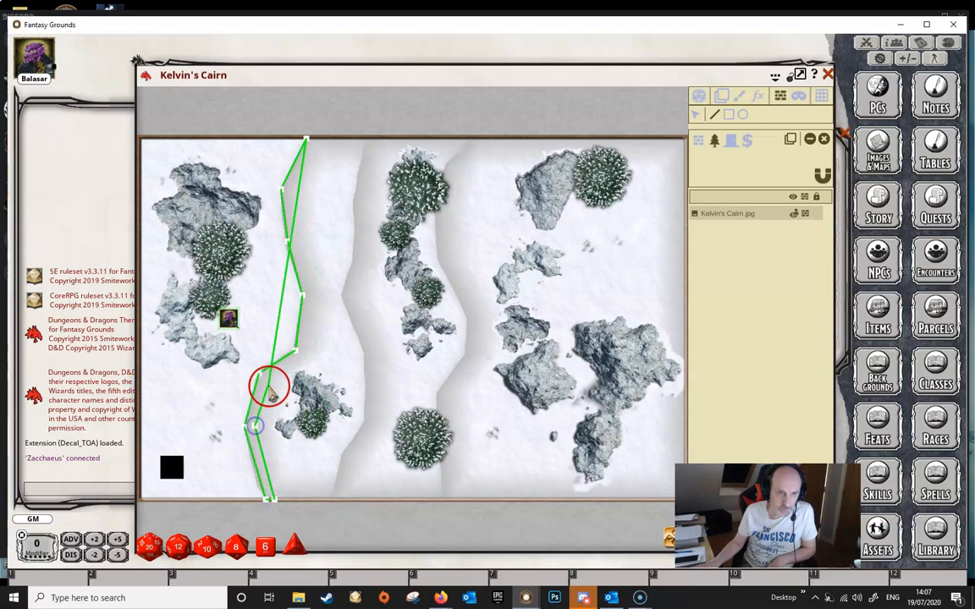
drag(271, 386, 314, 298)
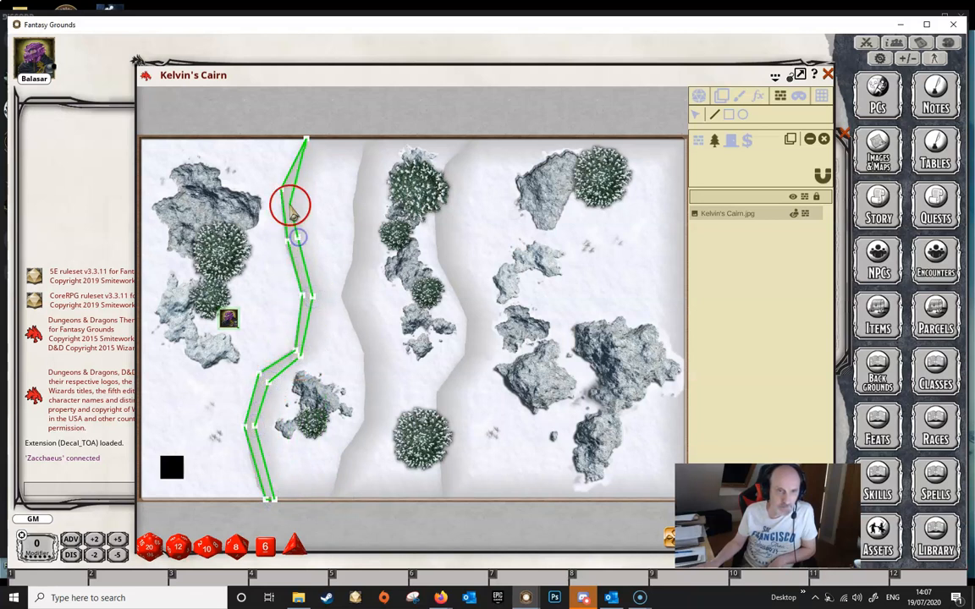
drag(295, 212, 317, 141)
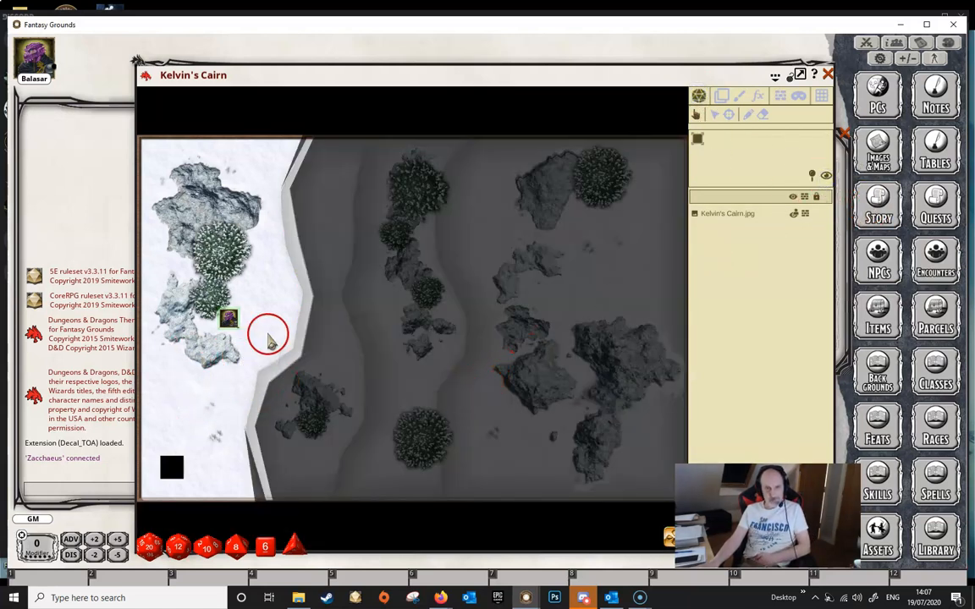
drag(269, 333, 311, 145)
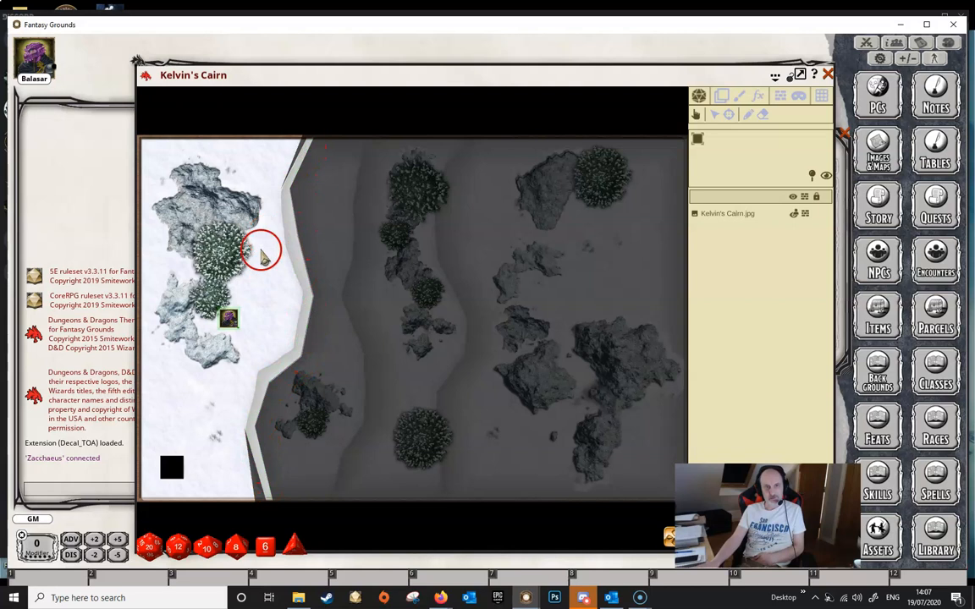
mouse_move(278, 303)
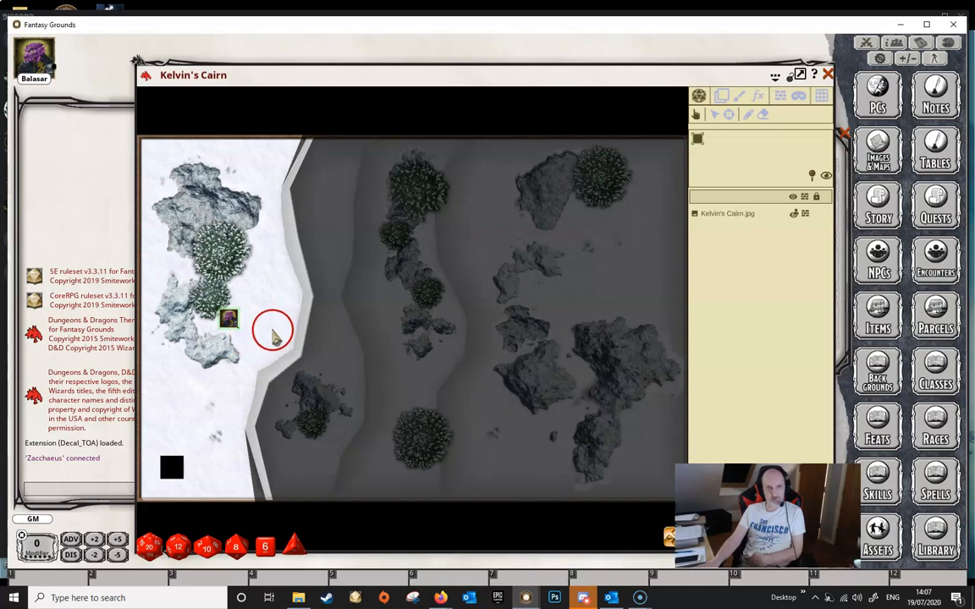
mouse_move(328, 296)
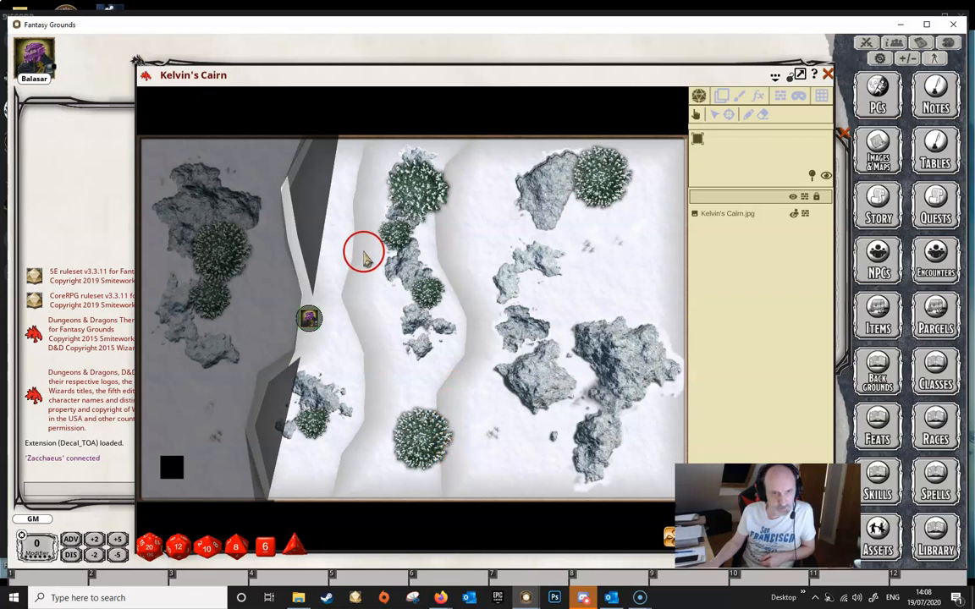
mouse_move(334, 376)
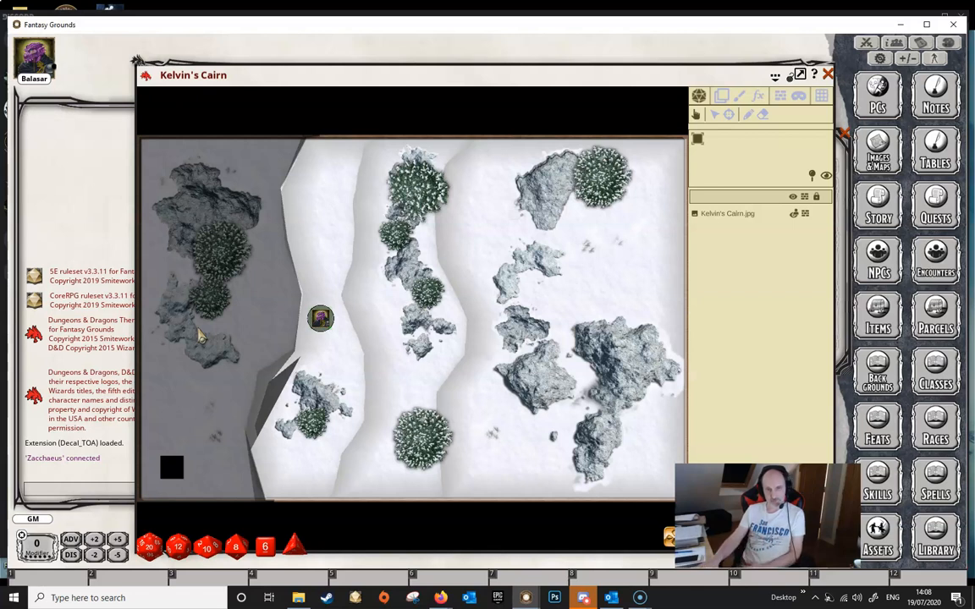
Drag Balasar from the ridge back onto the western hillside
click(213, 346)
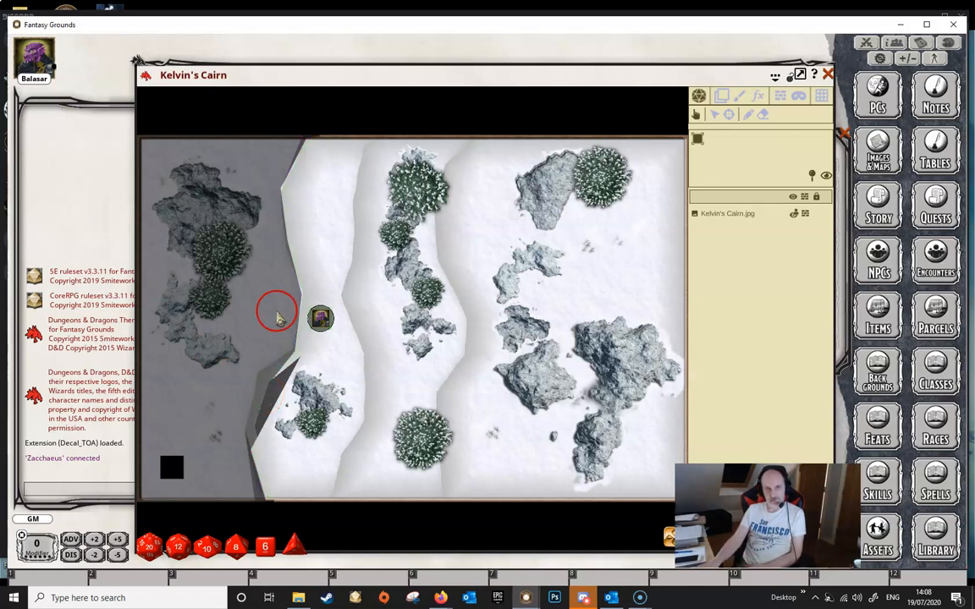
drag(279, 317, 304, 156)
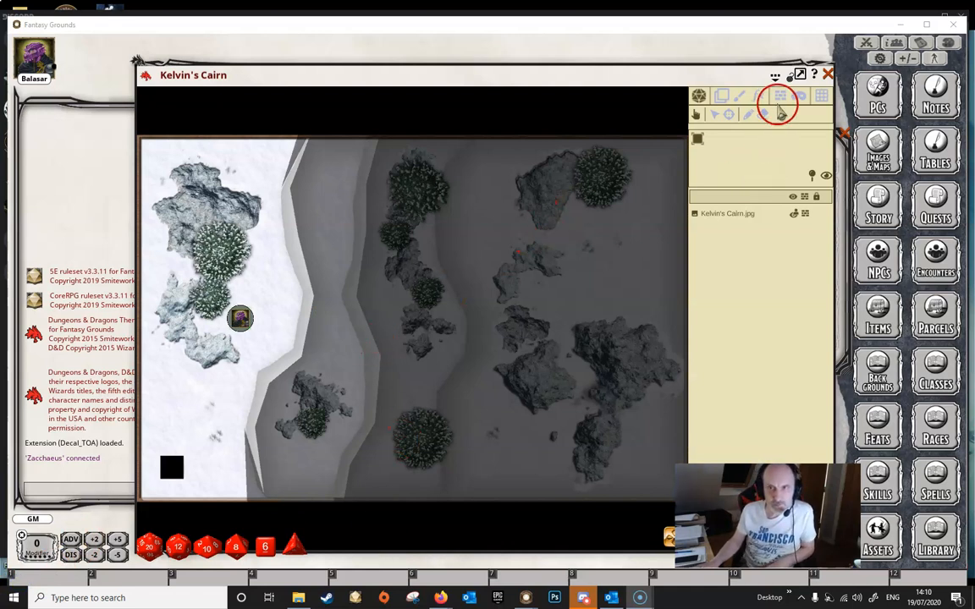
Turn on the line-of-sight preview and move Balasar into the central snowy strip
click(778, 95)
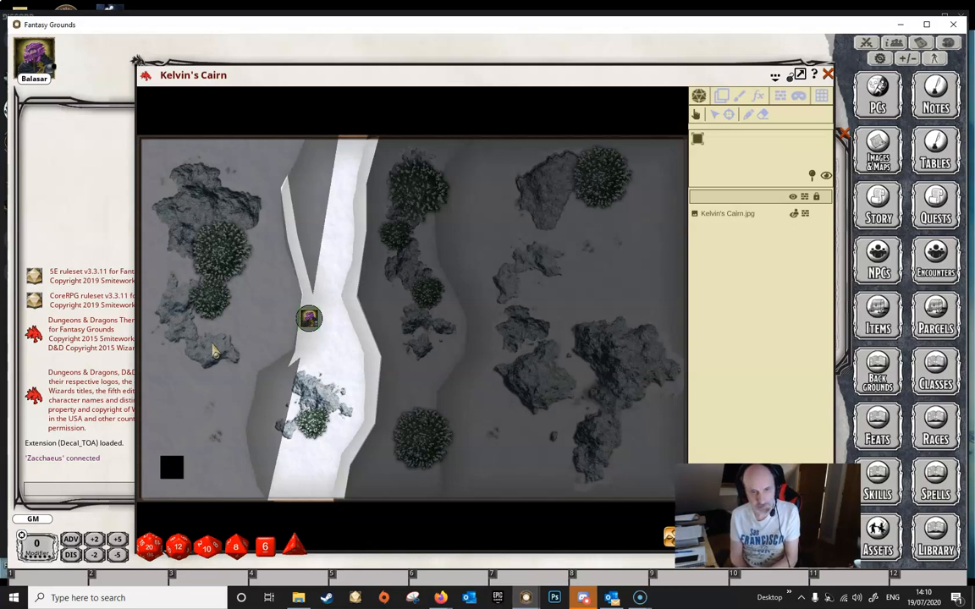
drag(309, 319, 332, 318)
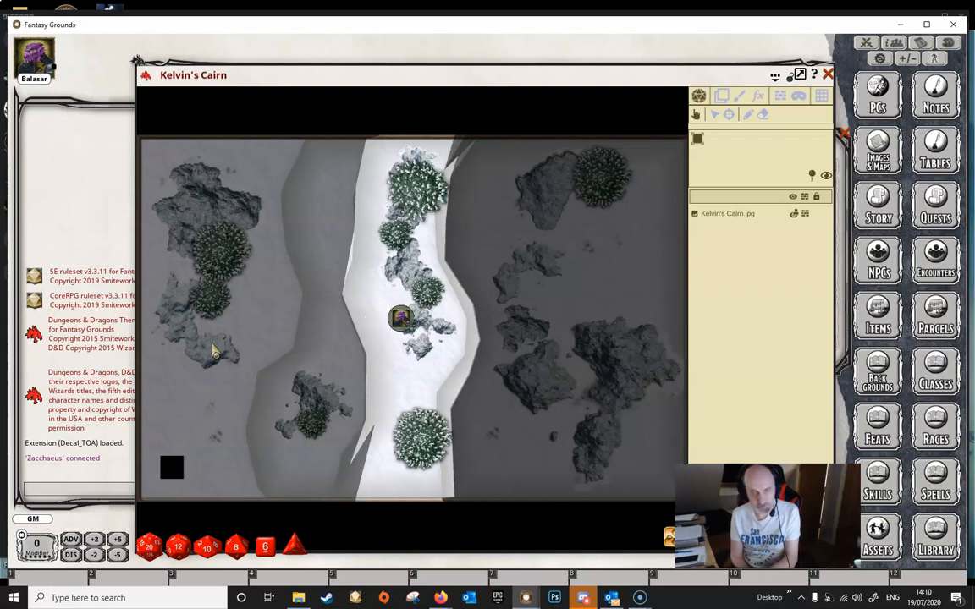
click(225, 336)
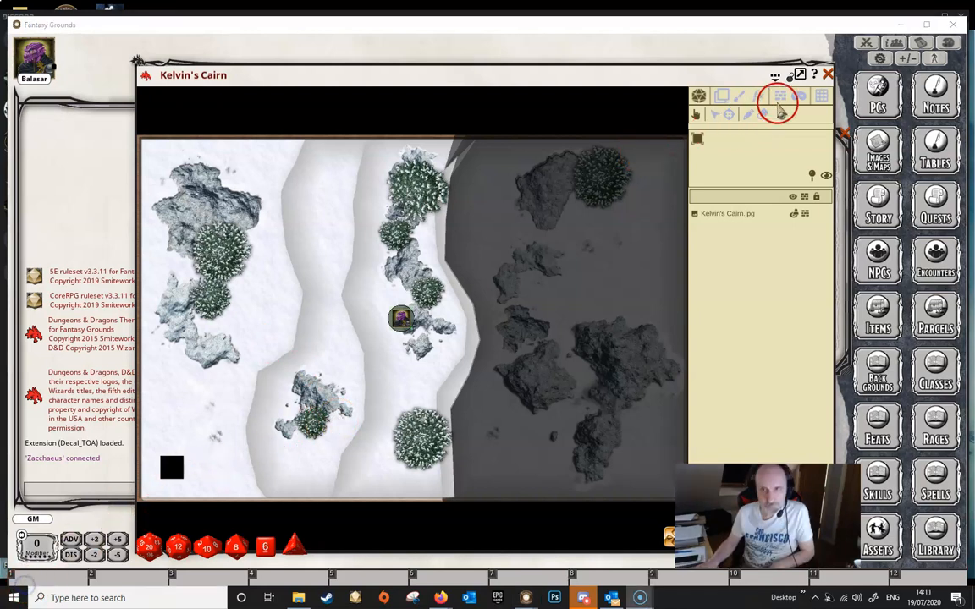
Exit the sight preview and pan the map to center on the large snowy tree
click(779, 96)
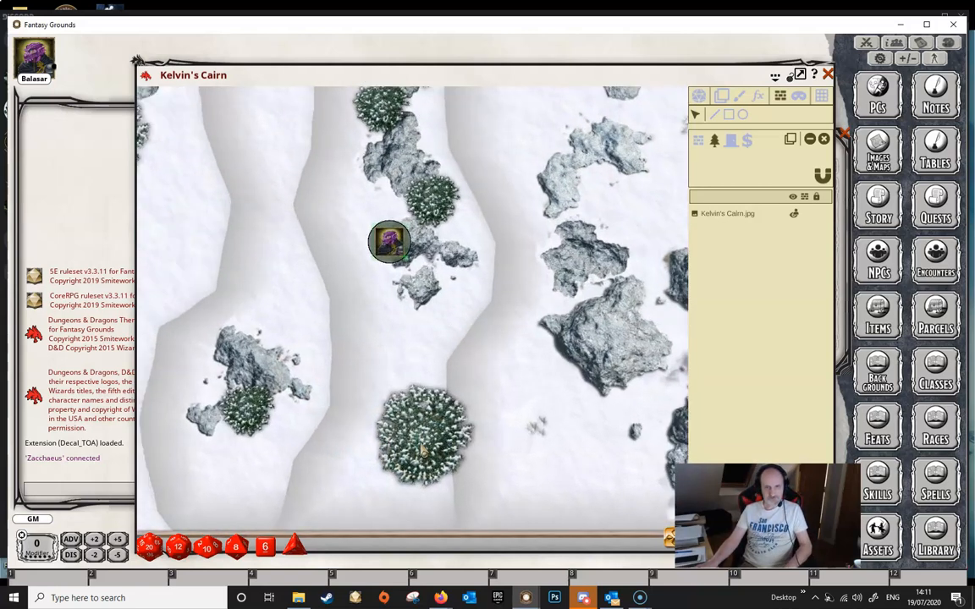
drag(389, 241, 402, 235)
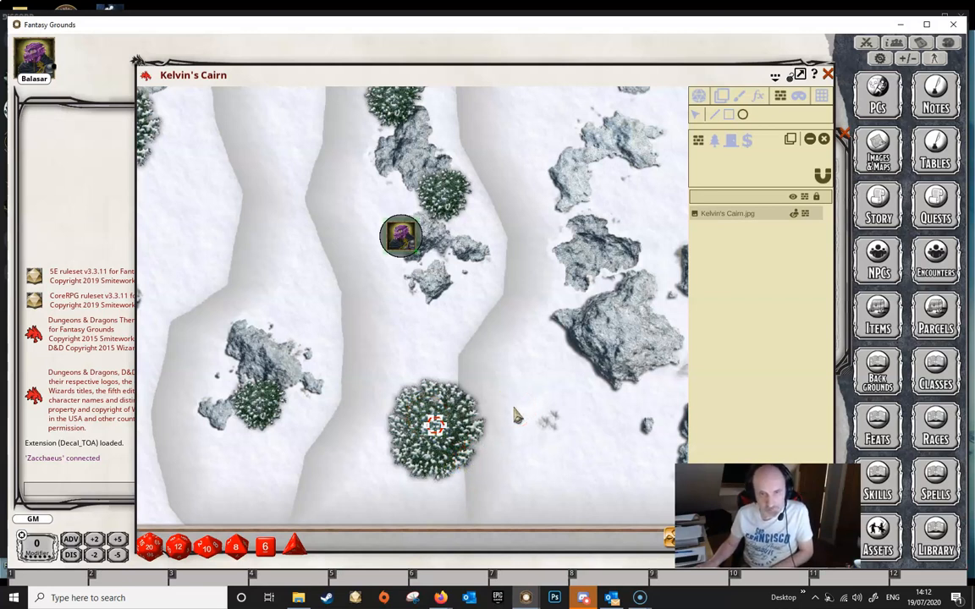
Close the circular occluder around the large snowy tree so it casts a shadow
click(514, 468)
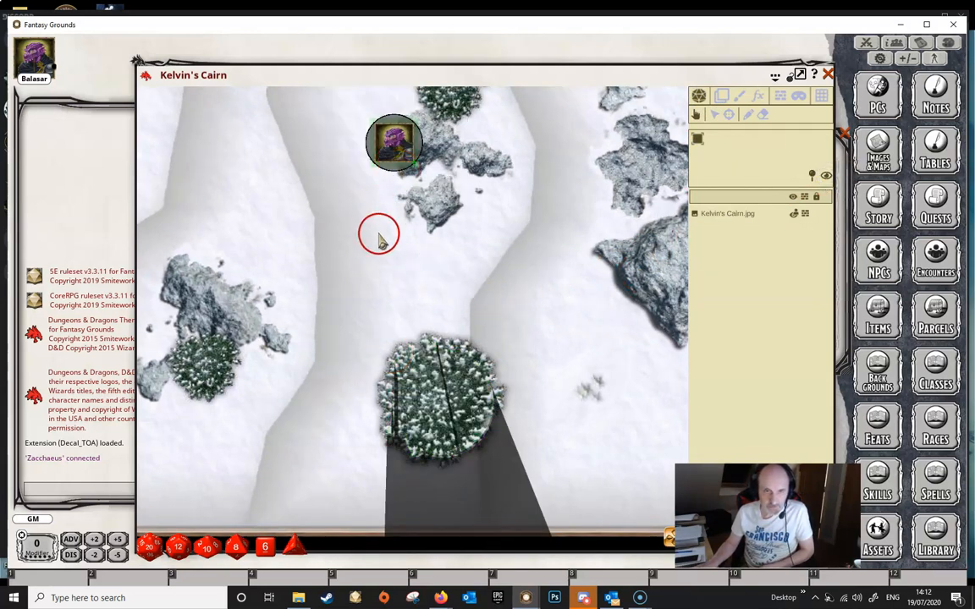
Keep the tree's occluder, return to occluder editing and begin outlining the boulder
click(440, 445)
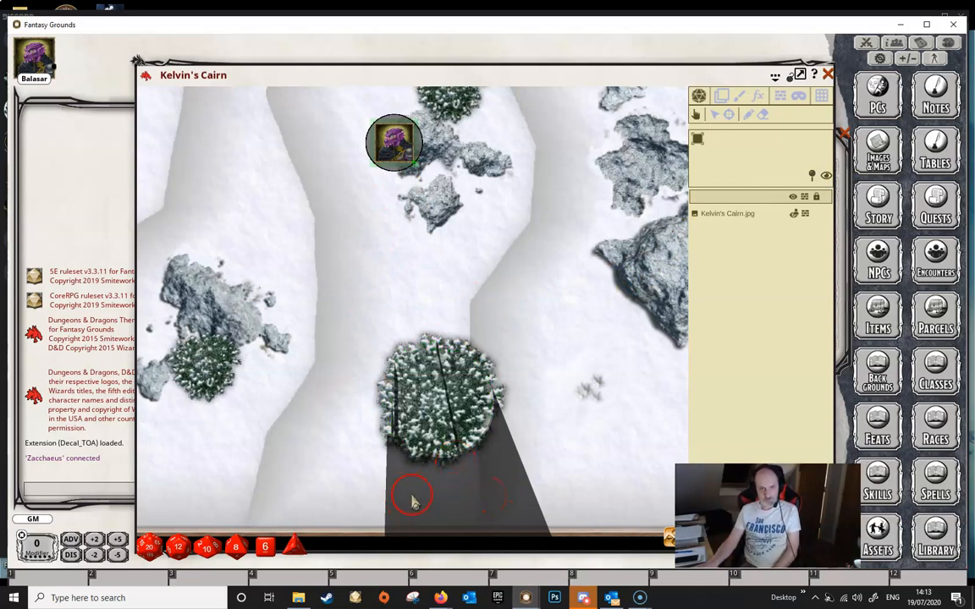
mouse_move(440, 499)
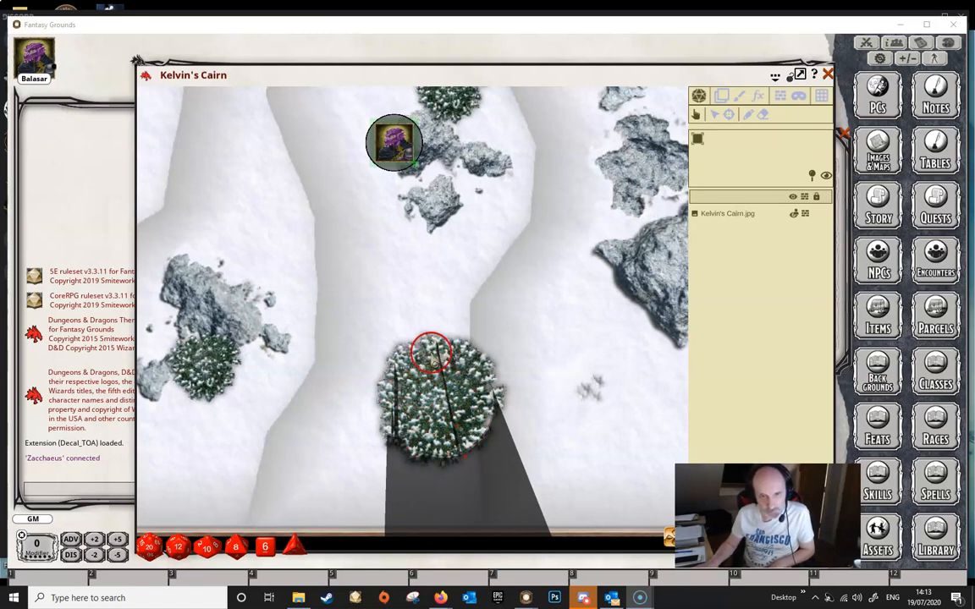
drag(431, 351, 428, 449)
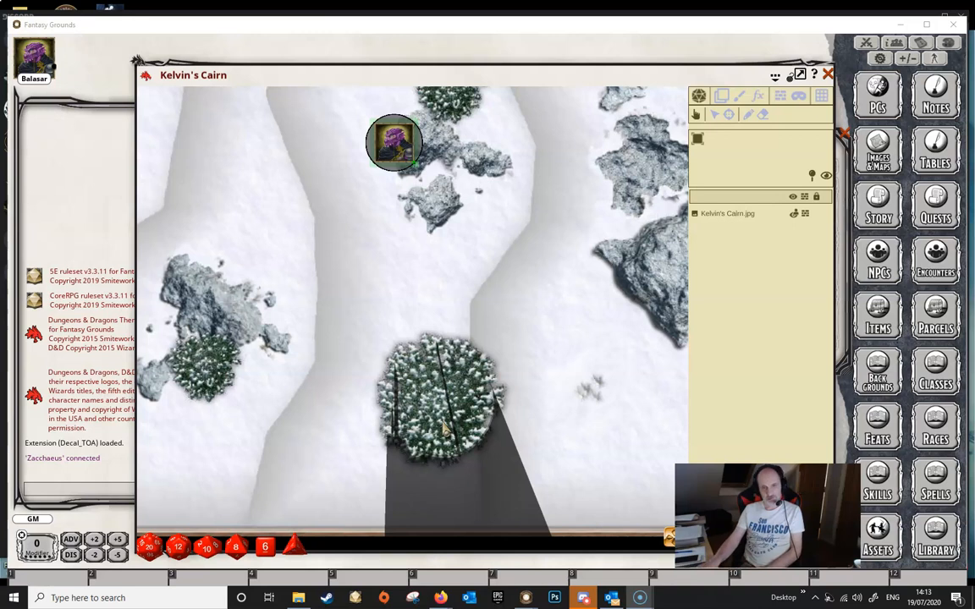
click(406, 414)
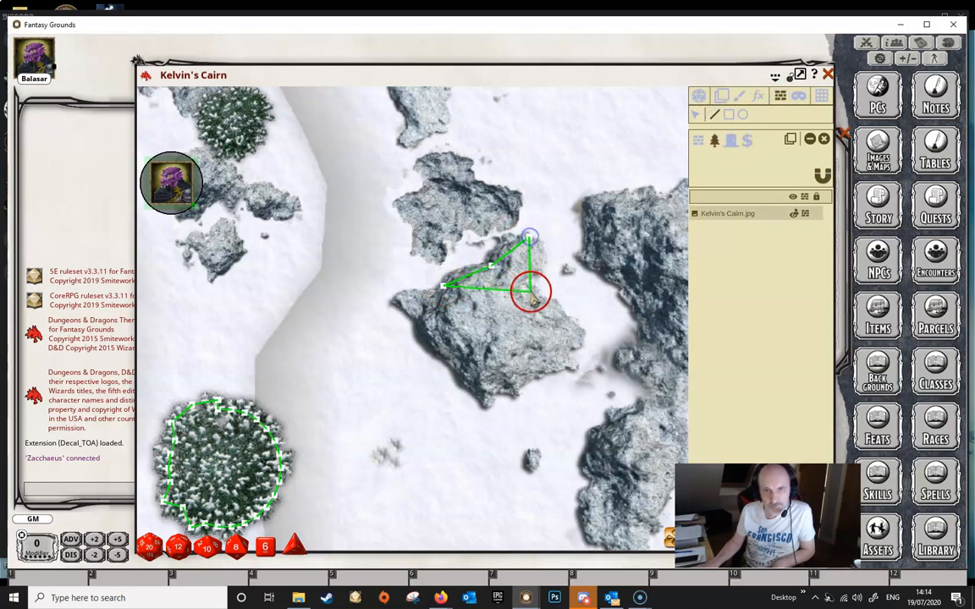
Trace and close the boulder's occluder outline, then return to occluder editing
drag(531, 298, 491, 393)
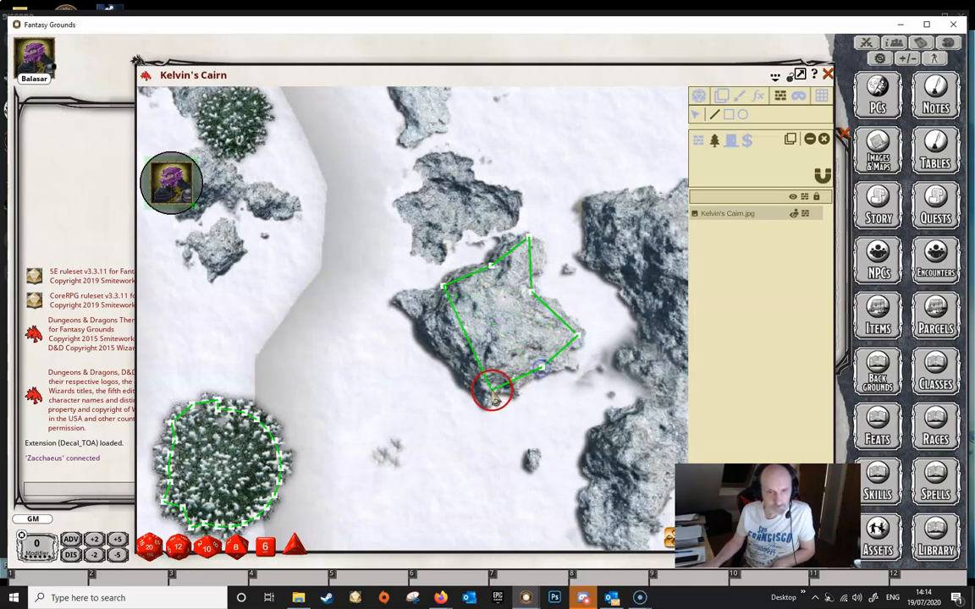
drag(493, 393, 402, 303)
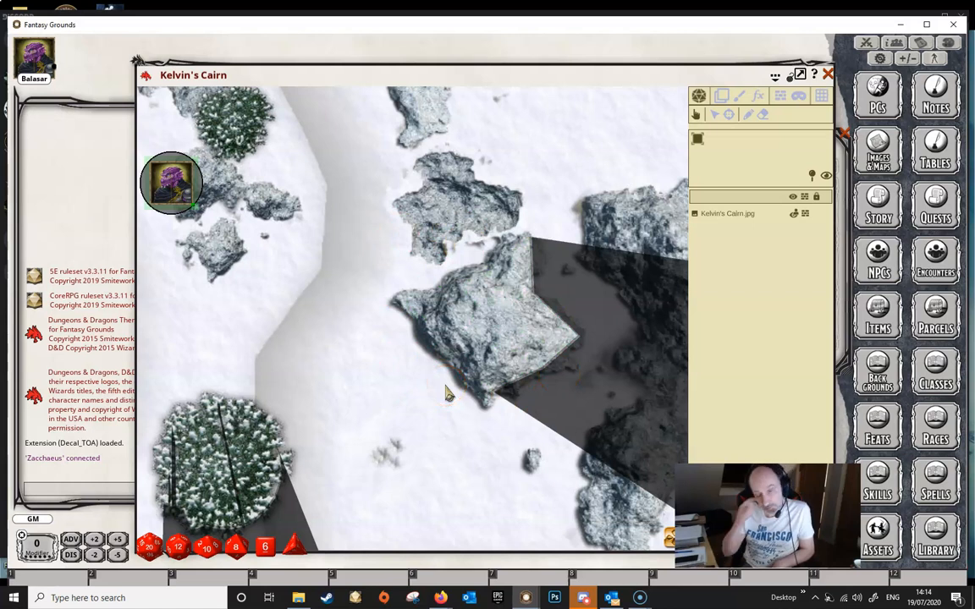
click(433, 355)
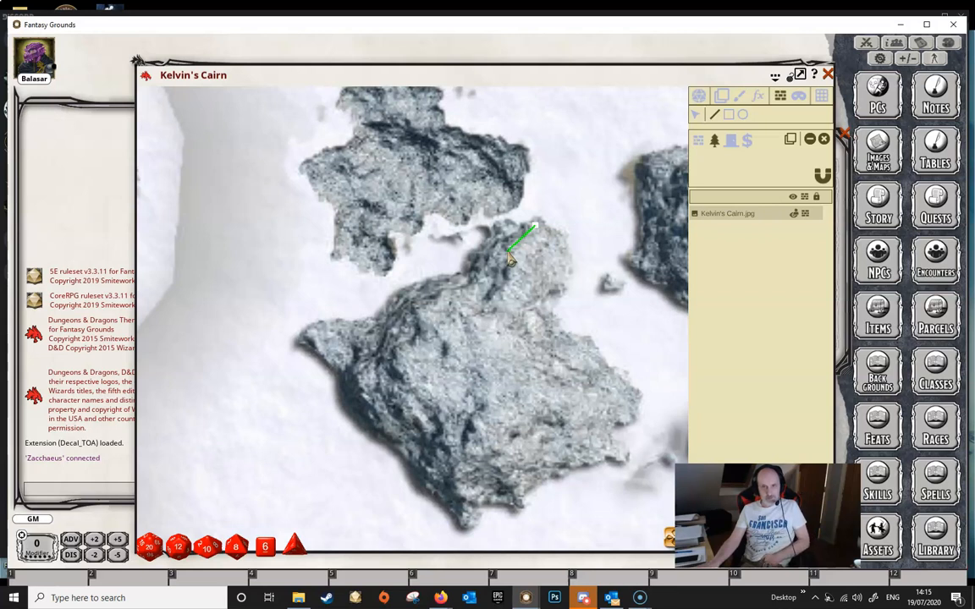
Outline the narrow rock outcrop with polygon points and close the occluder shape
click(507, 233)
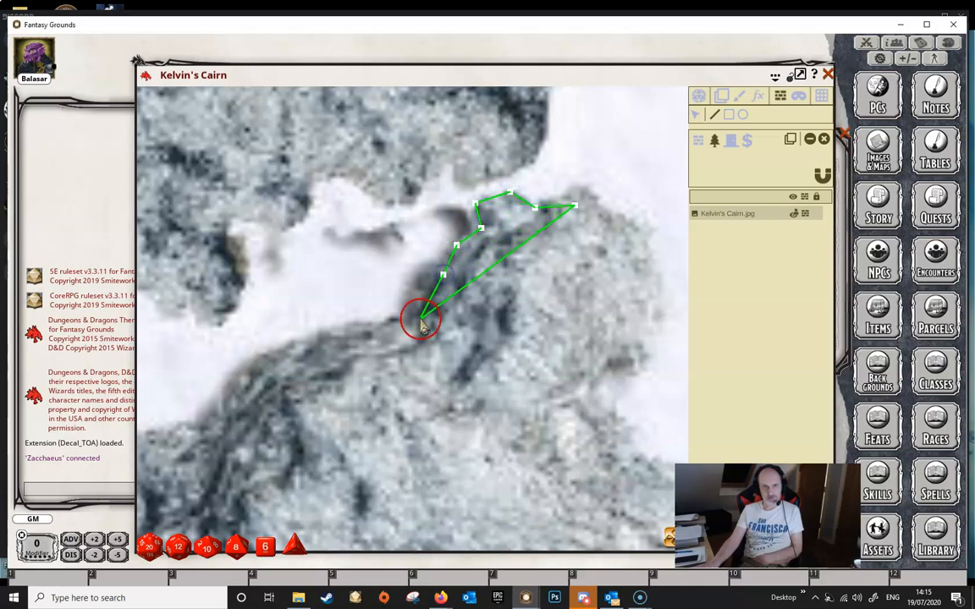
drag(421, 322, 356, 328)
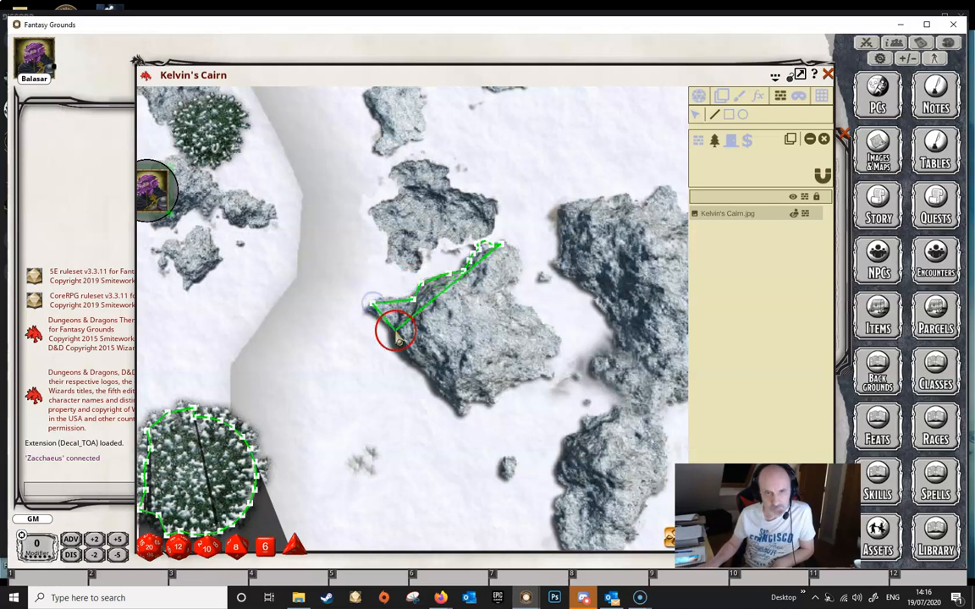
drag(396, 333, 499, 392)
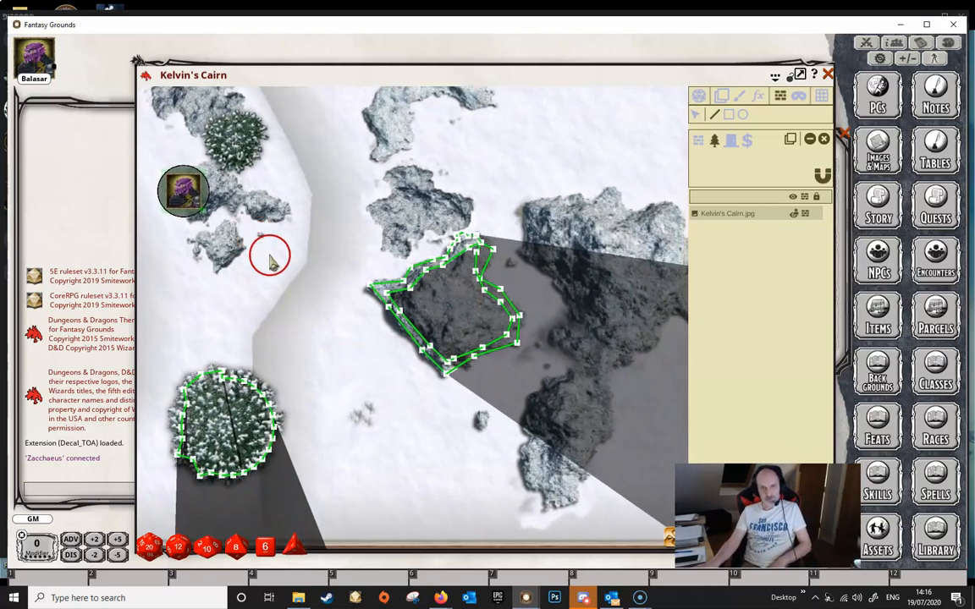
mouse_move(414, 249)
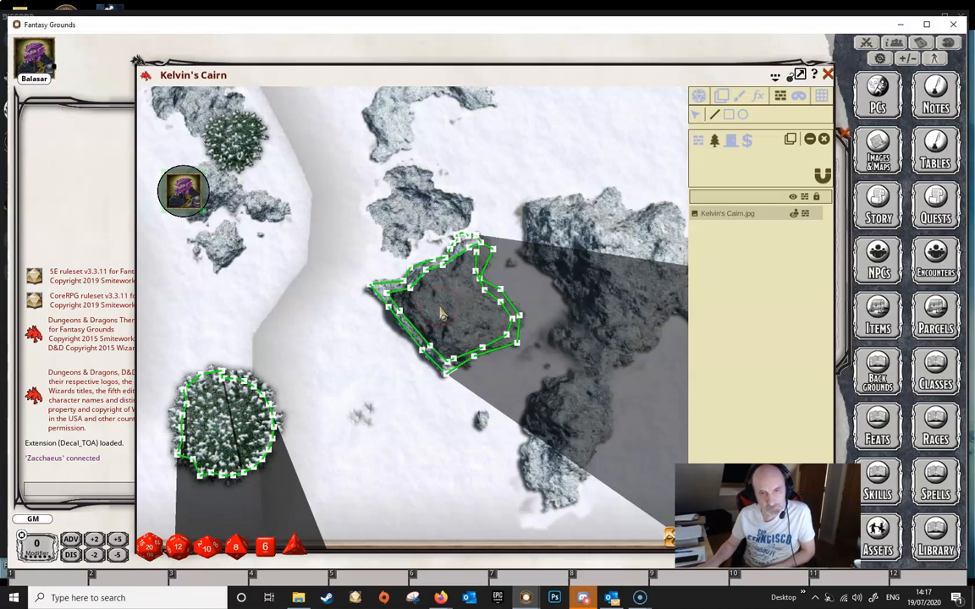
Select a boulder occluder on the map to adjust its outline
click(486, 320)
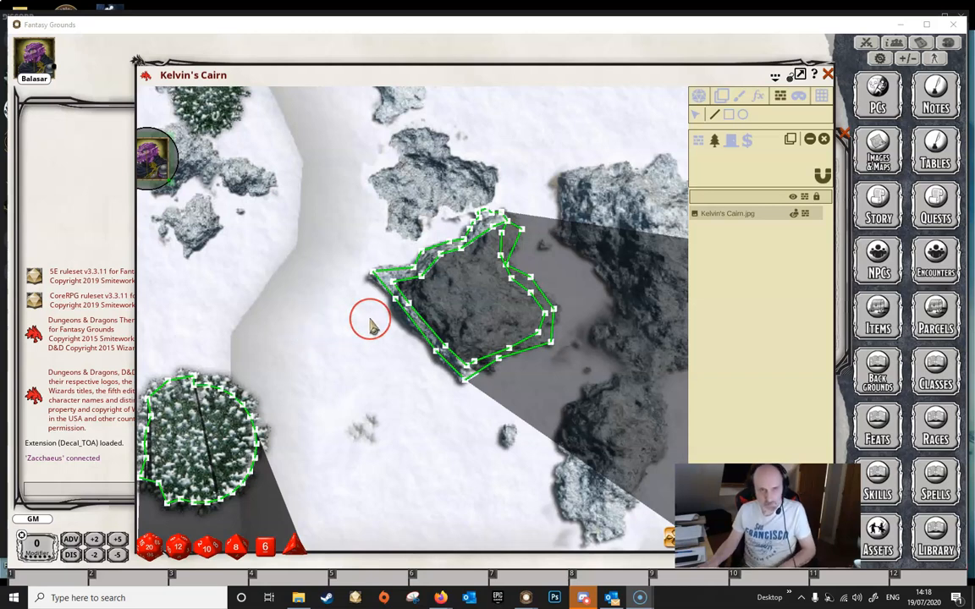
mouse_move(684, 272)
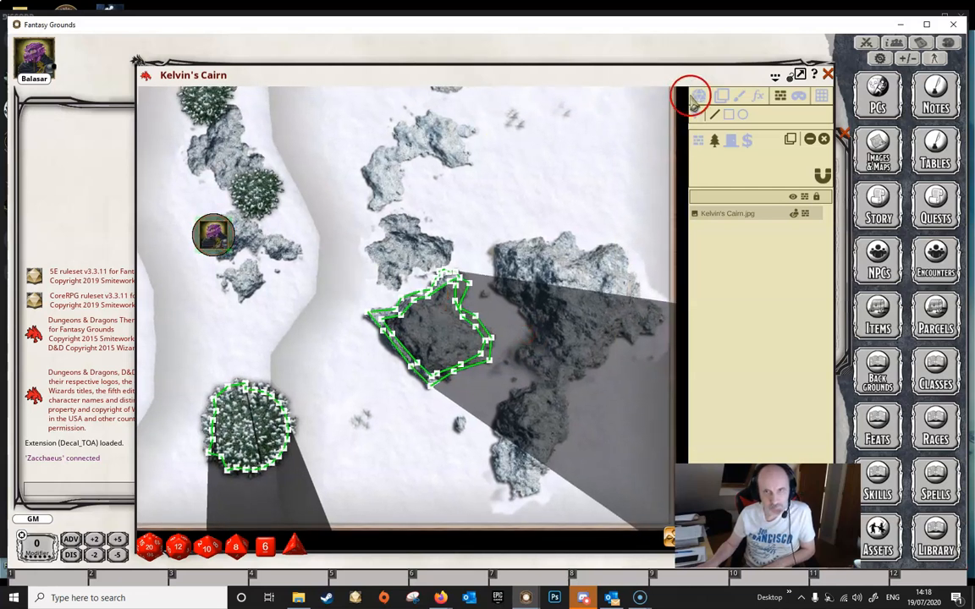
click(698, 95)
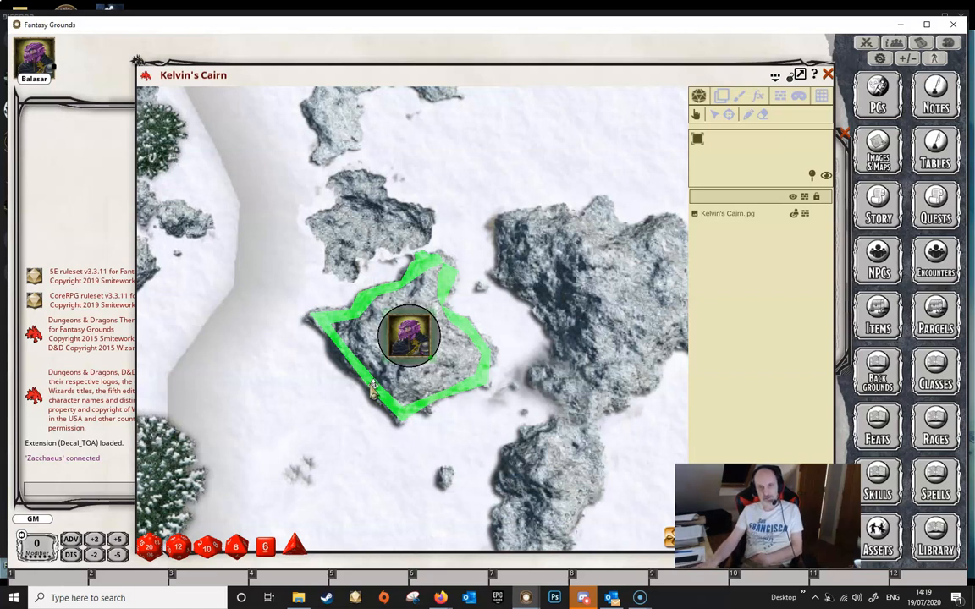
mouse_move(372, 393)
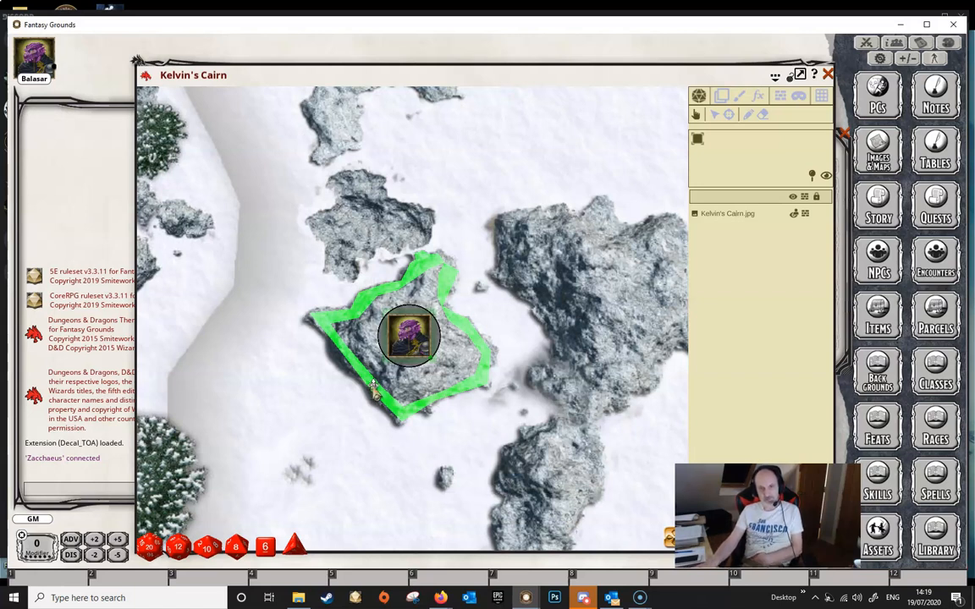